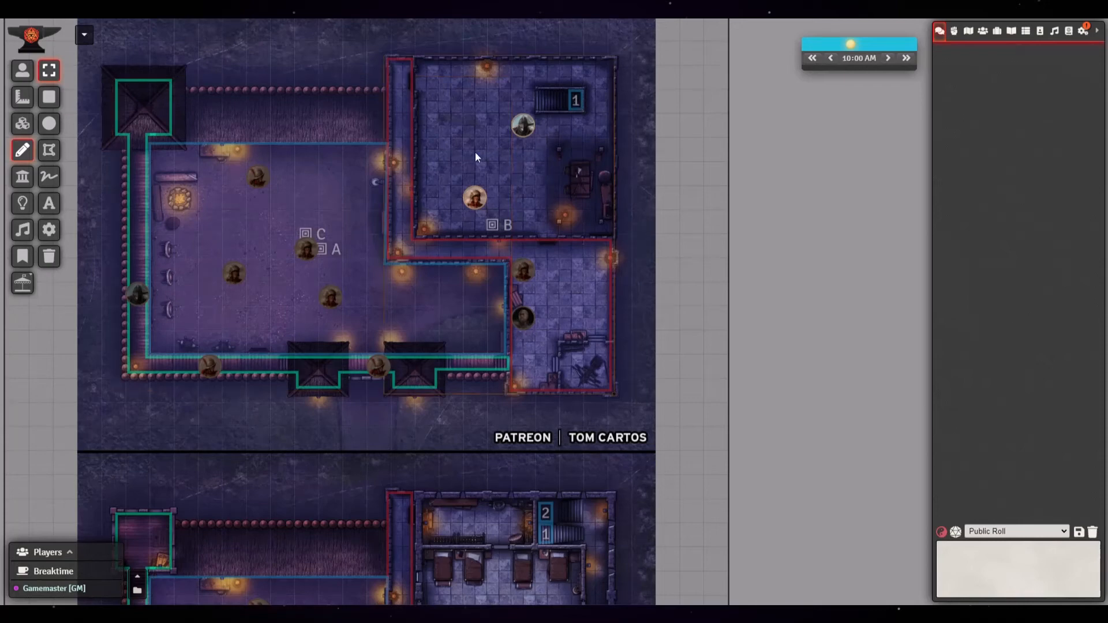
{"action": "mouse_move", "coordinate": [546, 534]}
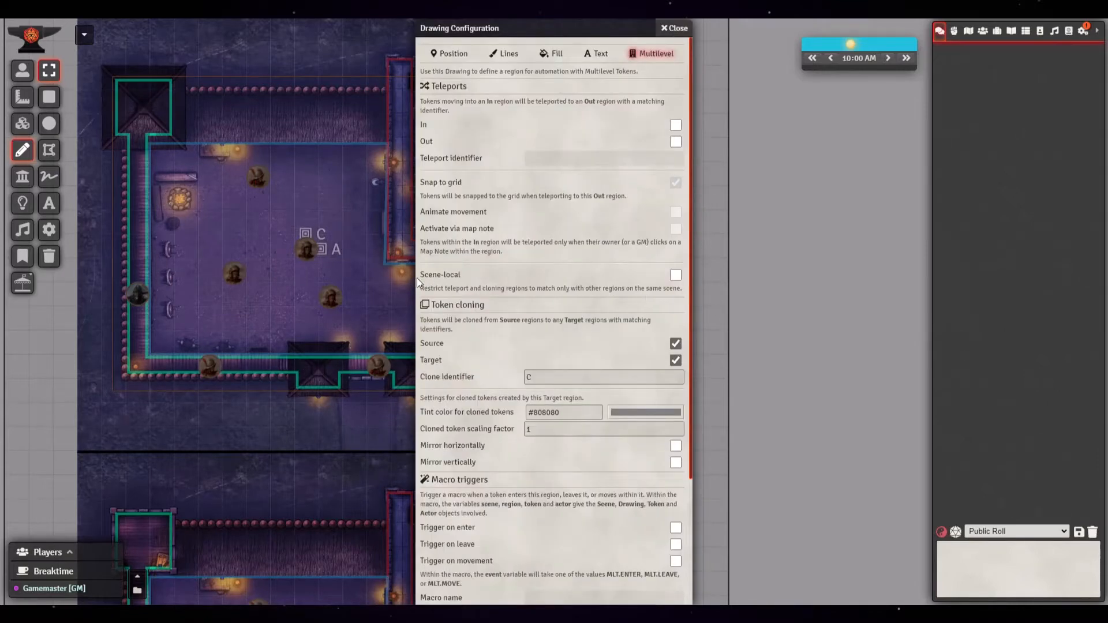
{"action": "mouse_move", "coordinate": [558, 280]}
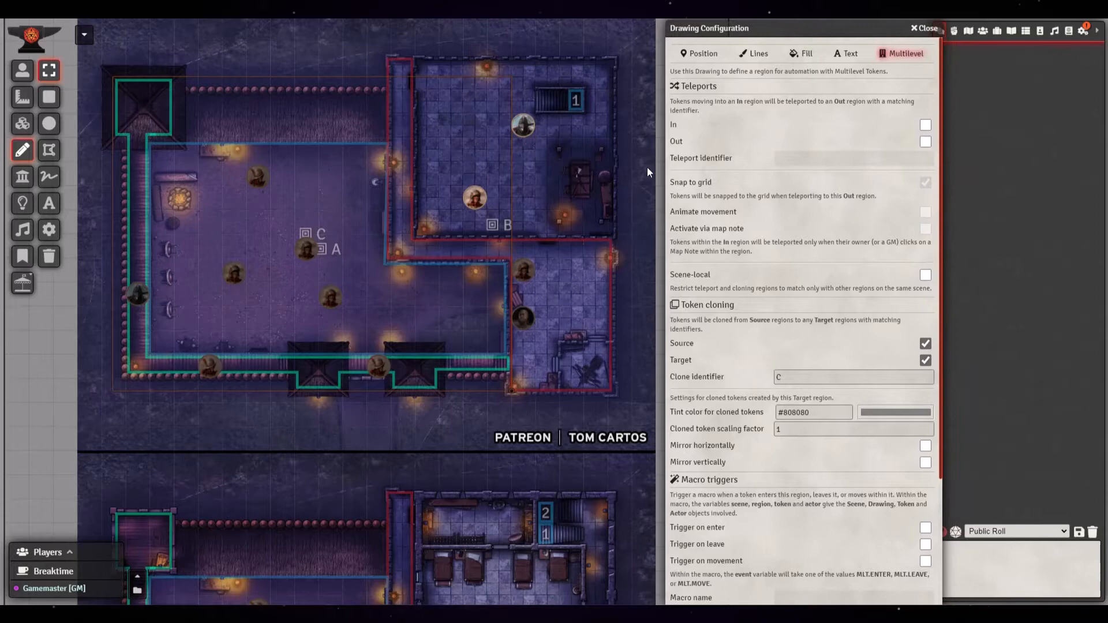
{"action": "mouse_move", "coordinate": [808, 344]}
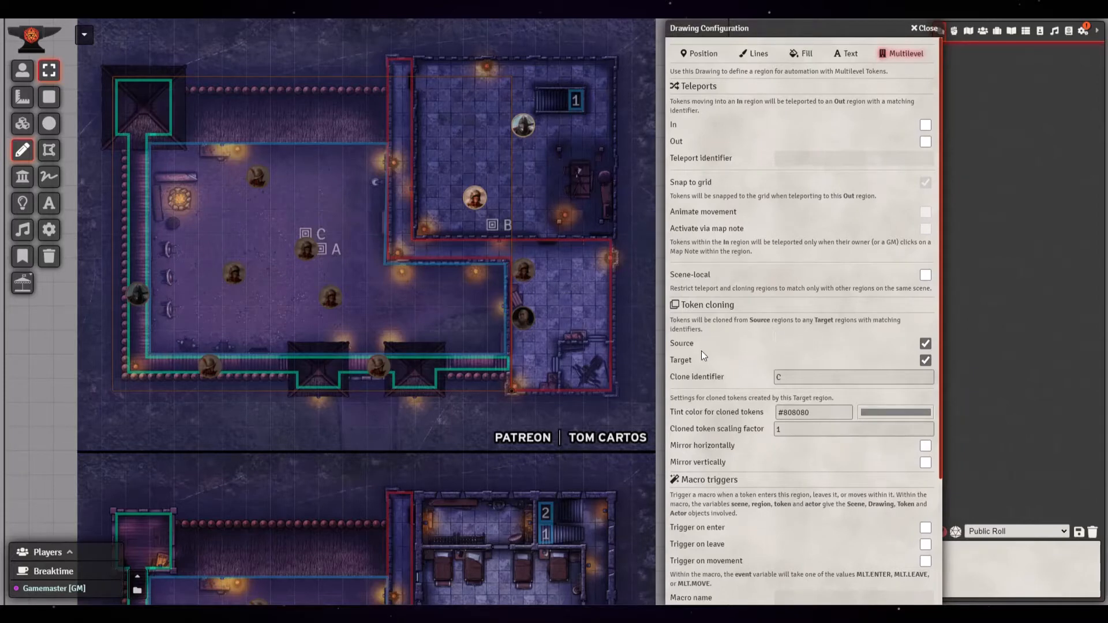
{"action": "mouse_move", "coordinate": [309, 330]}
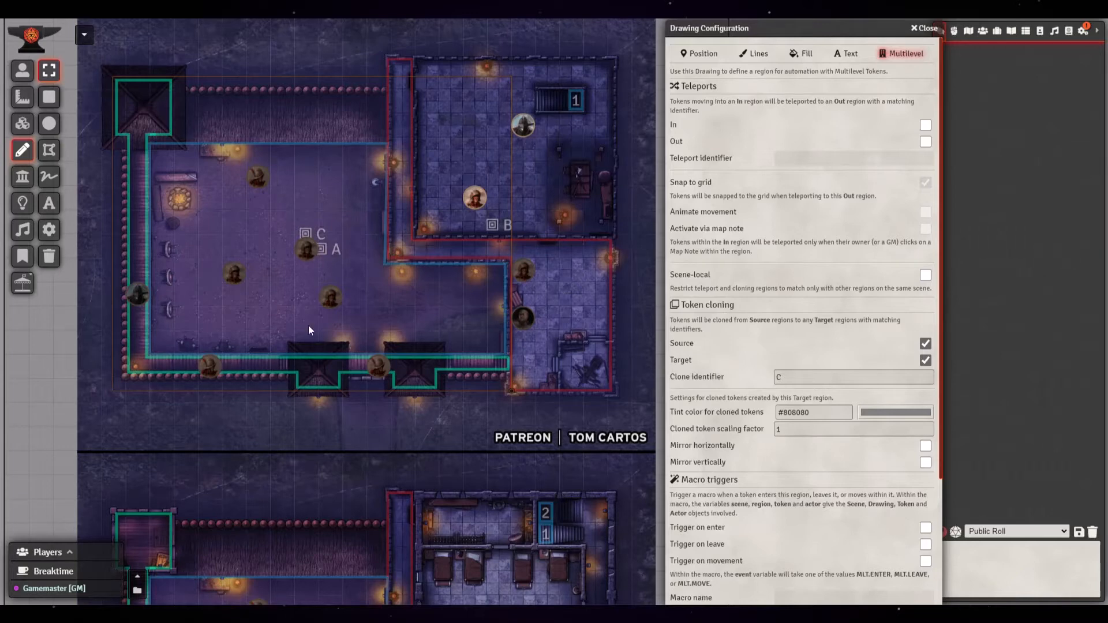
Check the drawing's Position tab, then bring up region A's Multilevel cloning settings
{"action": "scroll", "scroll_direction": "down", "scroll_amount": 3}
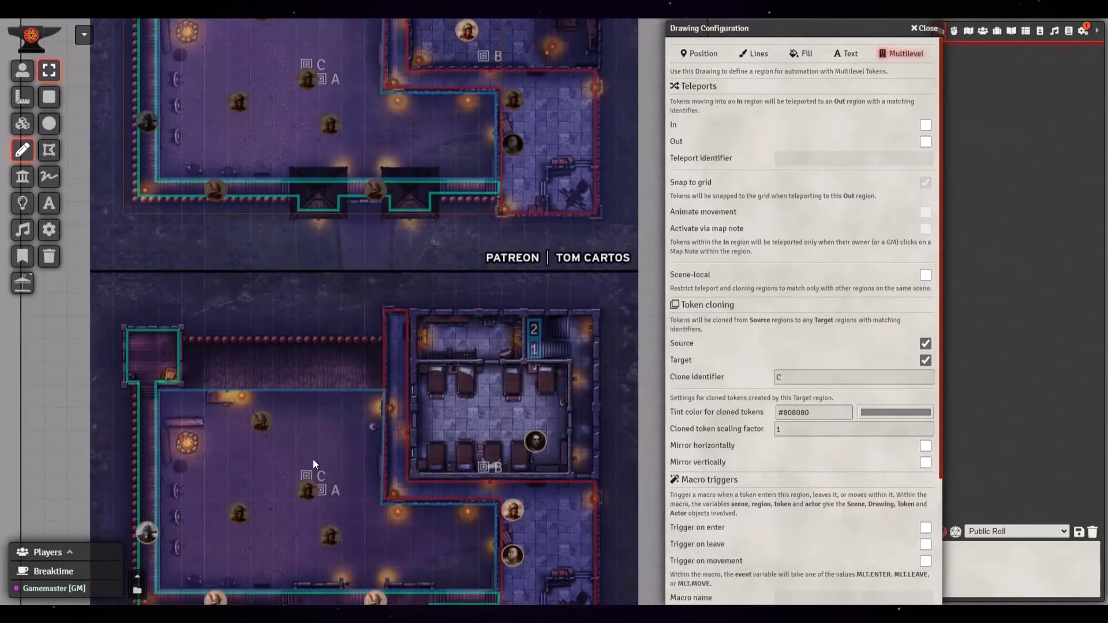
{"action": "mouse_move", "coordinate": [305, 50]}
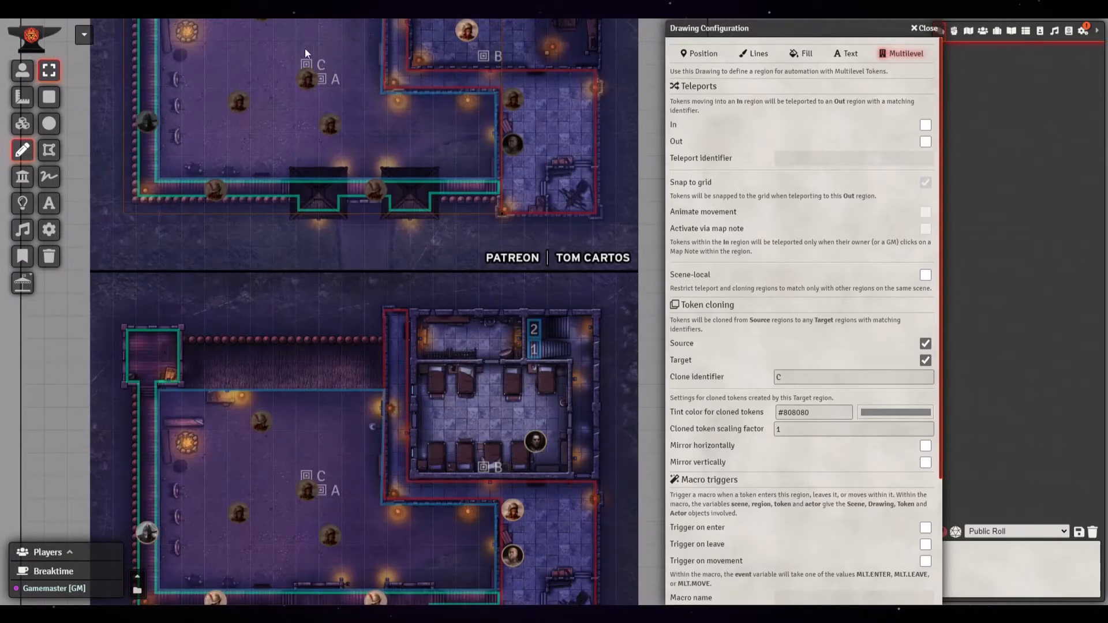
{"action": "left_click", "coordinate": [699, 53]}
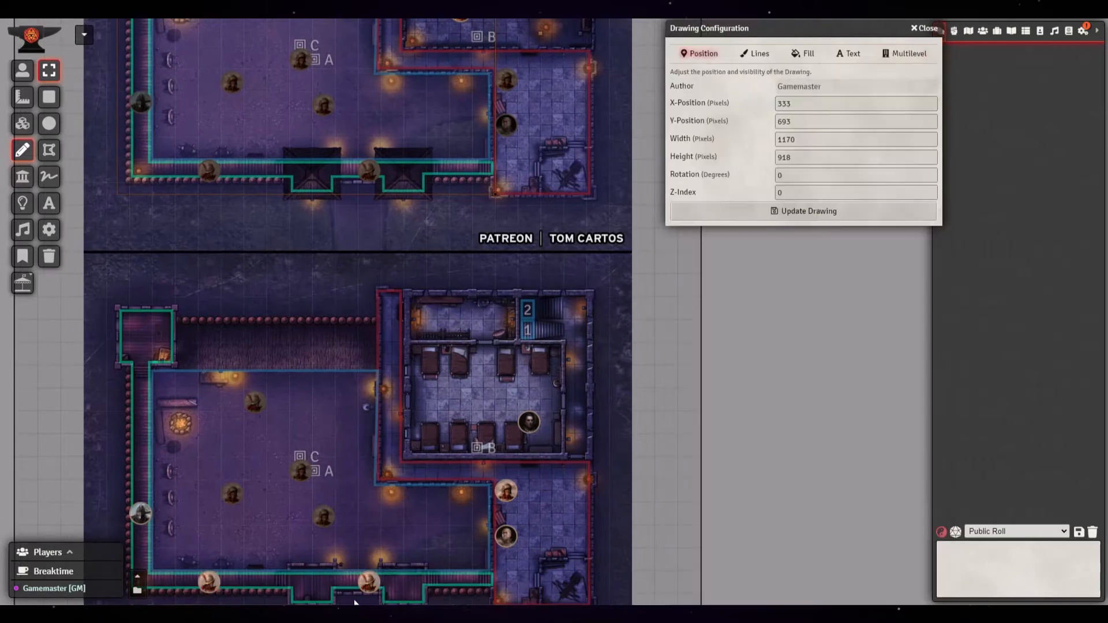
{"action": "left_click", "coordinate": [908, 54]}
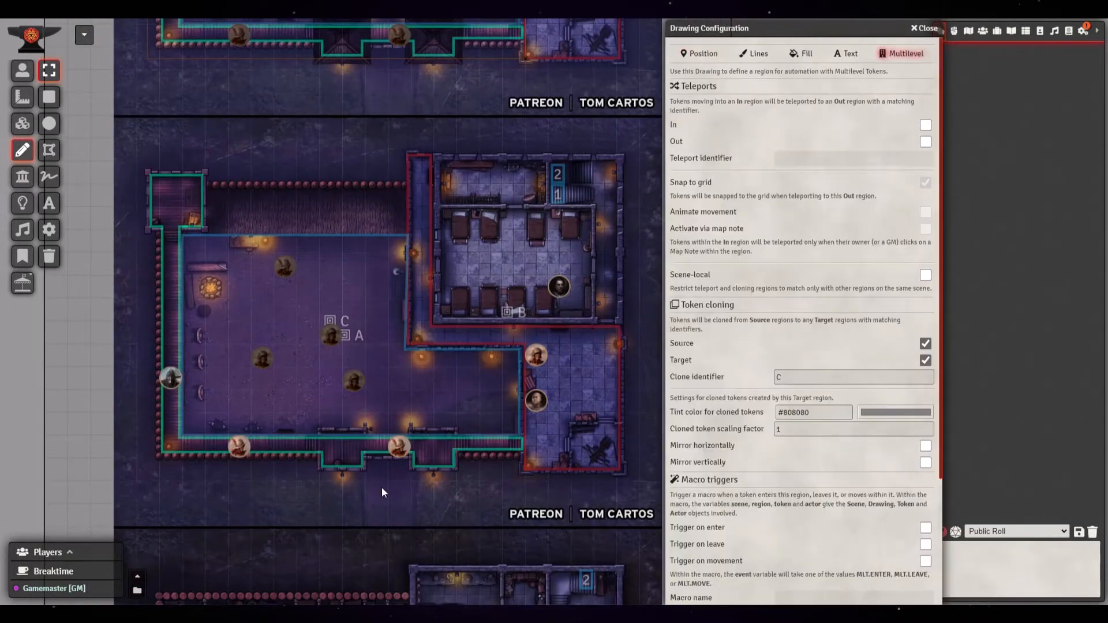
{"action": "scroll", "scroll_direction": "down", "scroll_amount": 3}
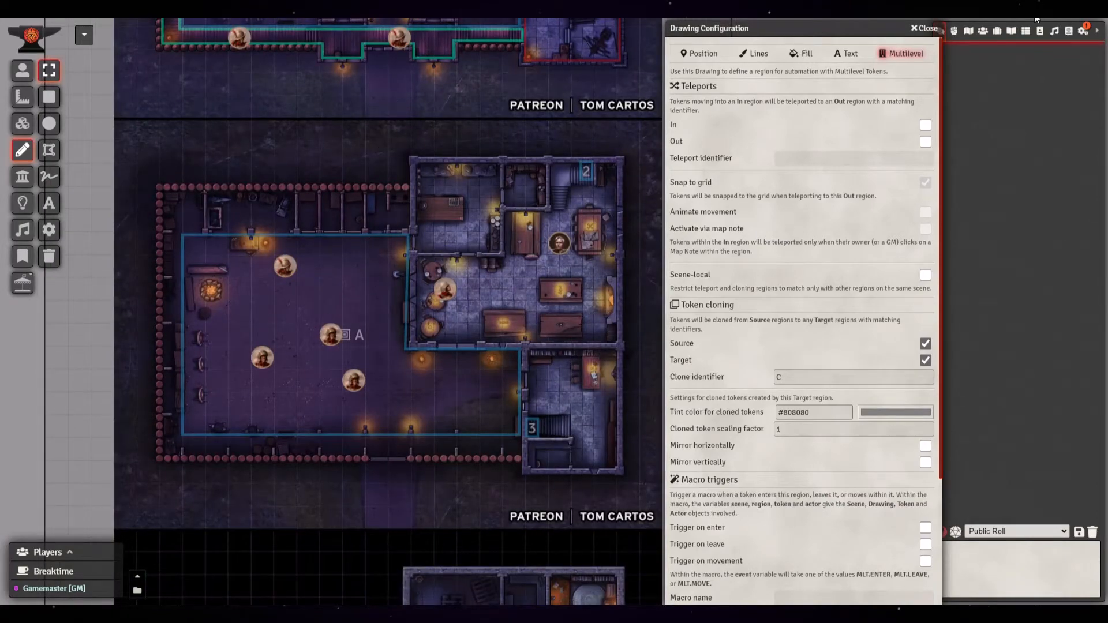
{"action": "left_click", "coordinate": [922, 28]}
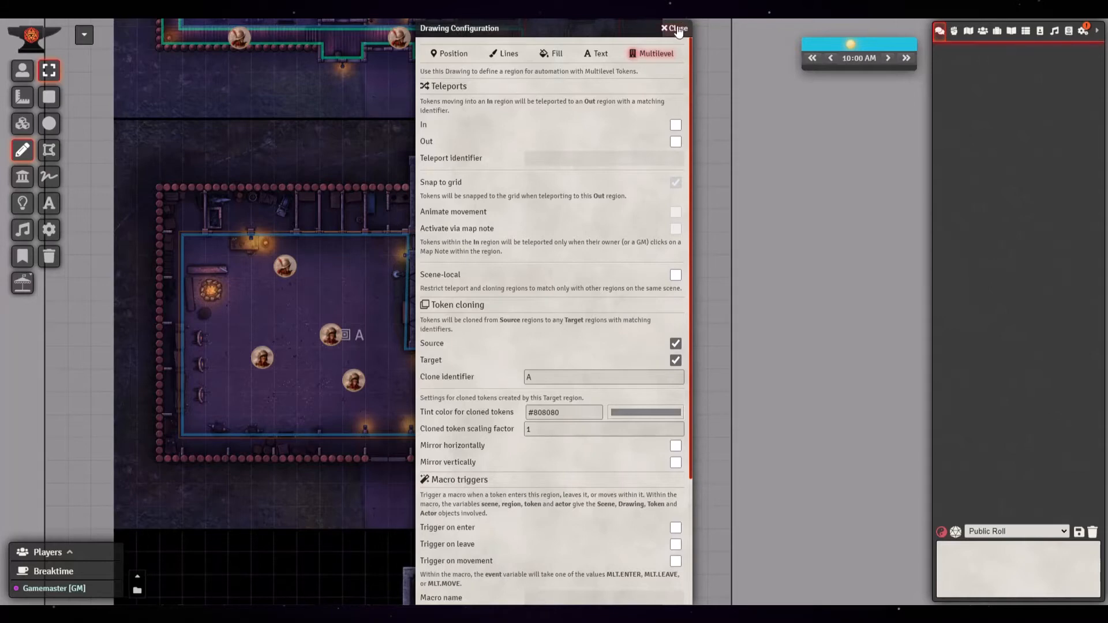
Close region A's Drawing Configuration window
{"action": "left_click", "coordinate": [676, 28]}
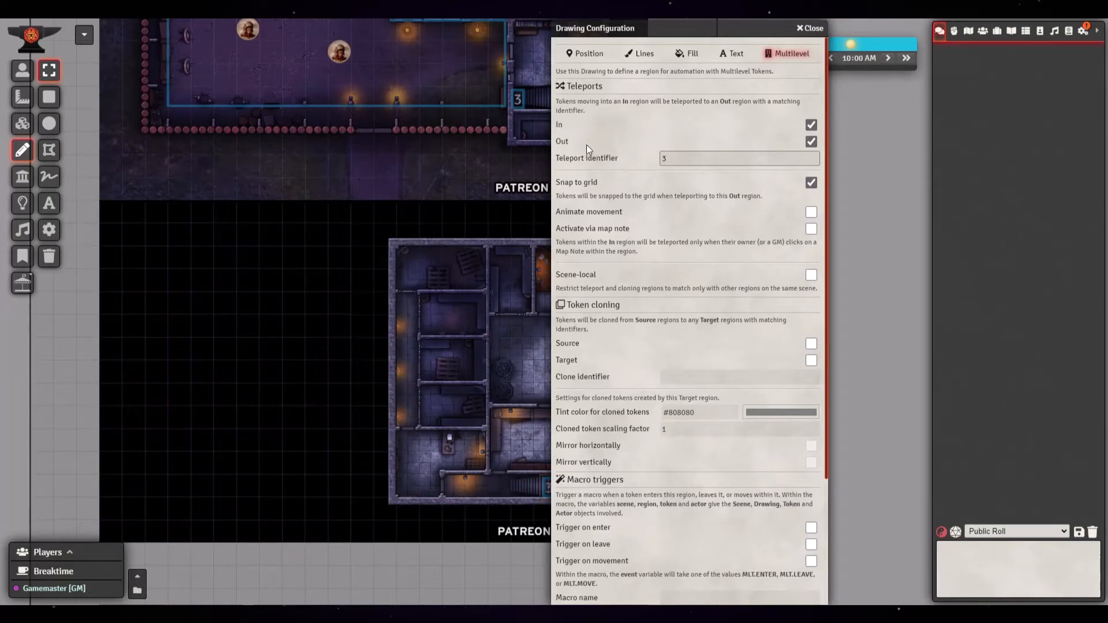
{"action": "mouse_move", "coordinate": [663, 175]}
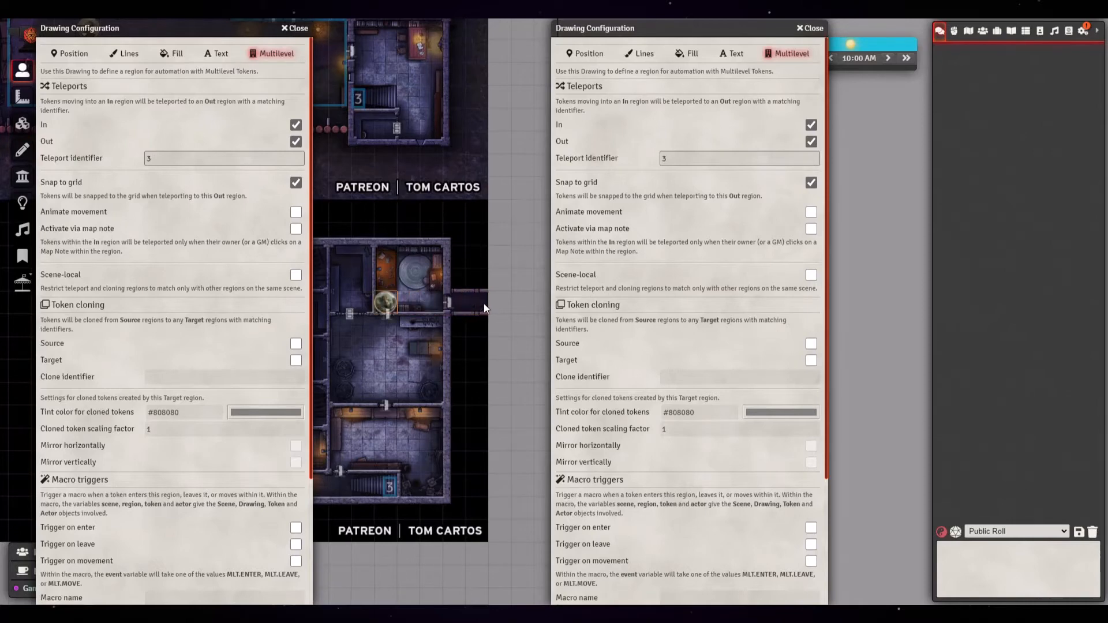
Drag a token onto staircase 3, then show another drawing's Multilevel settings
{"action": "left_click_drag", "start_coordinate": [384, 302], "coordinate": [362, 441]}
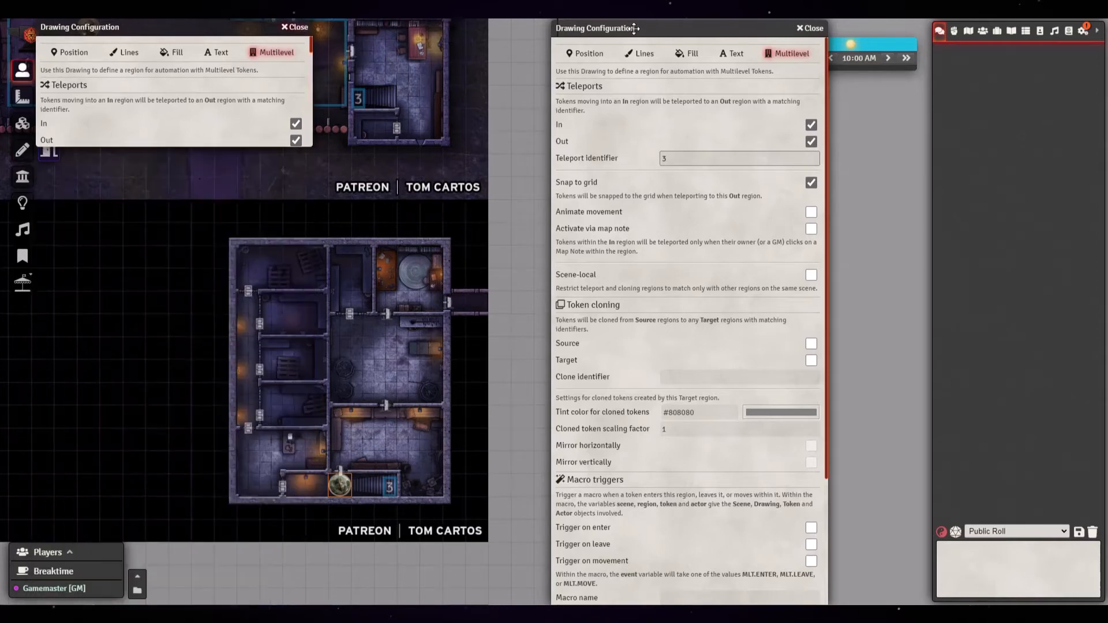
{"action": "left_click", "coordinate": [807, 28]}
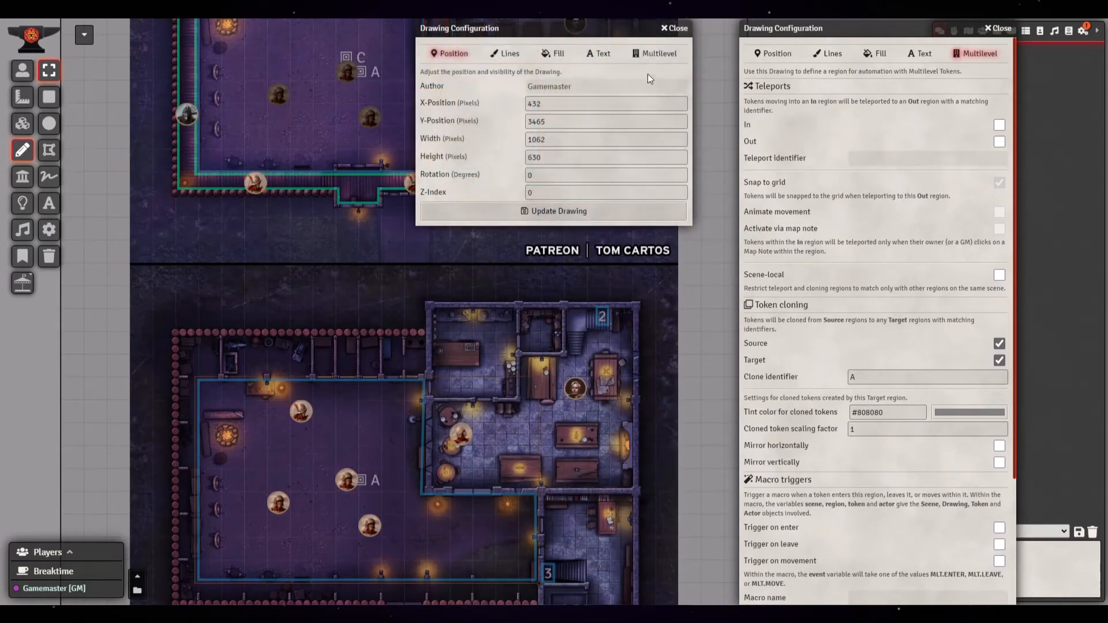
{"action": "left_click", "coordinate": [658, 53]}
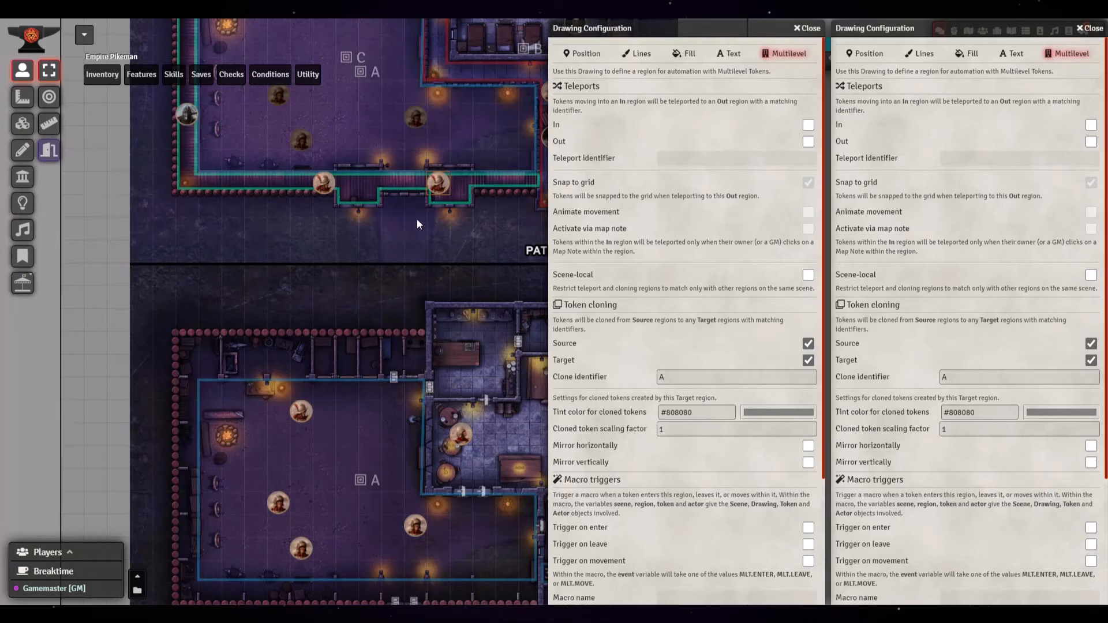
Scroll the second drawing's settings down to its Levels section (not a level, level 0)
{"action": "scroll", "scroll_direction": "down", "scroll_amount": 3}
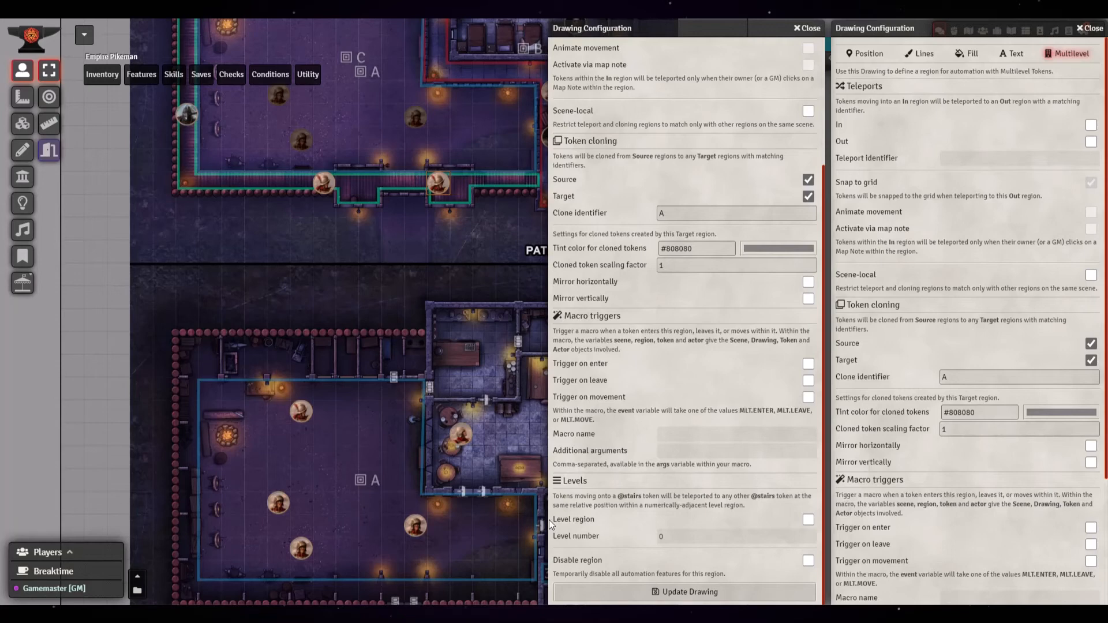
{"action": "mouse_move", "coordinate": [554, 520]}
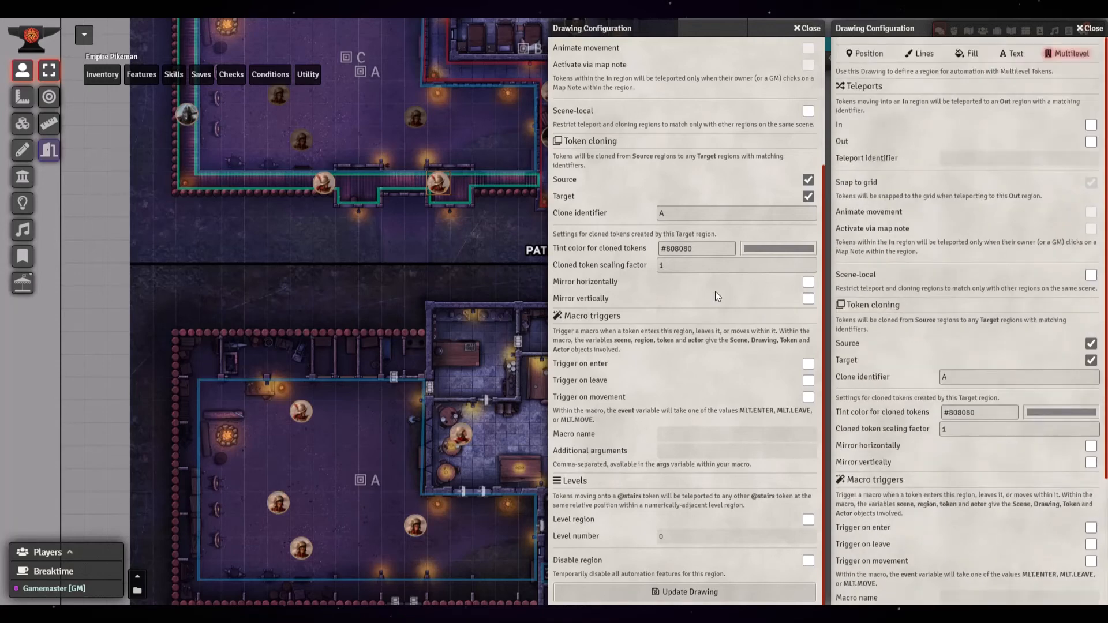
Close both region configuration windows and scroll the tavern map
{"action": "left_click", "coordinate": [805, 28]}
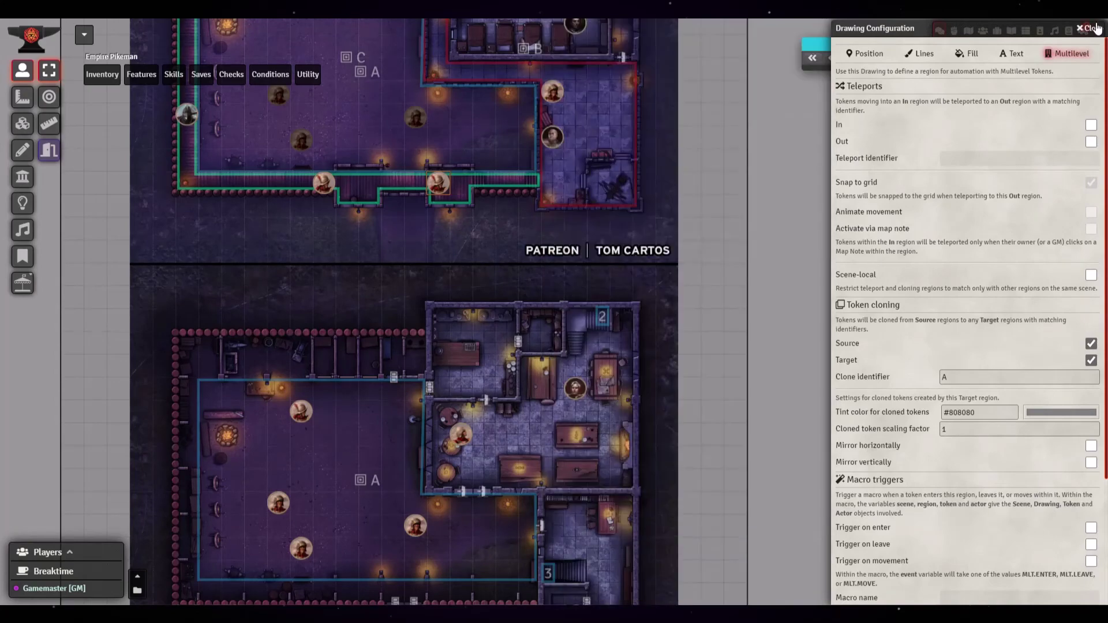
{"action": "left_click", "coordinate": [1079, 25]}
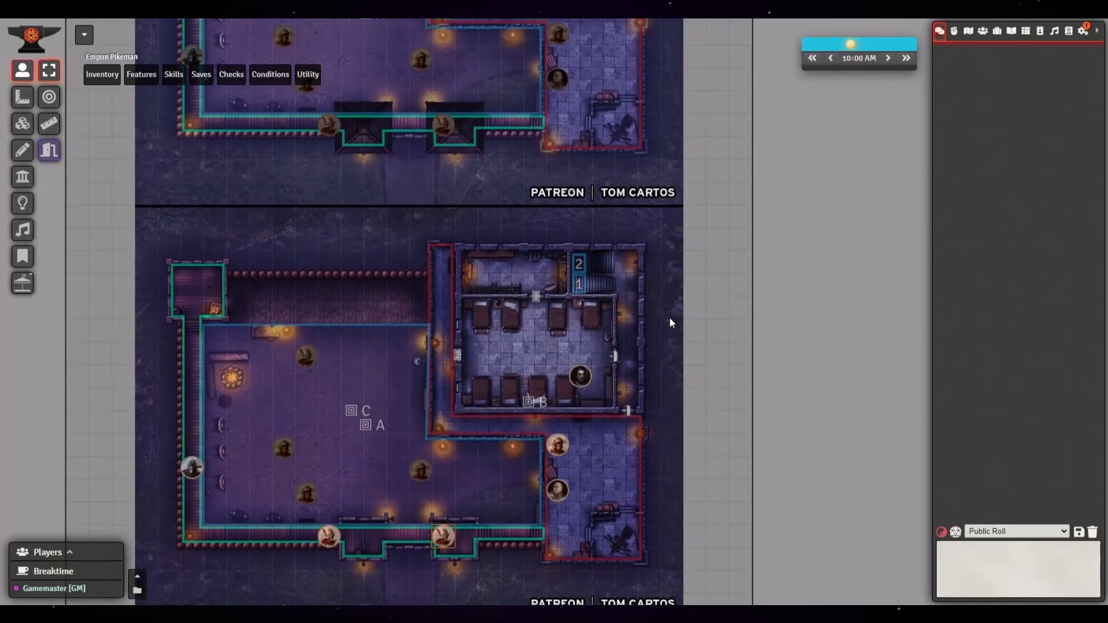
{"action": "mouse_move", "coordinate": [621, 382]}
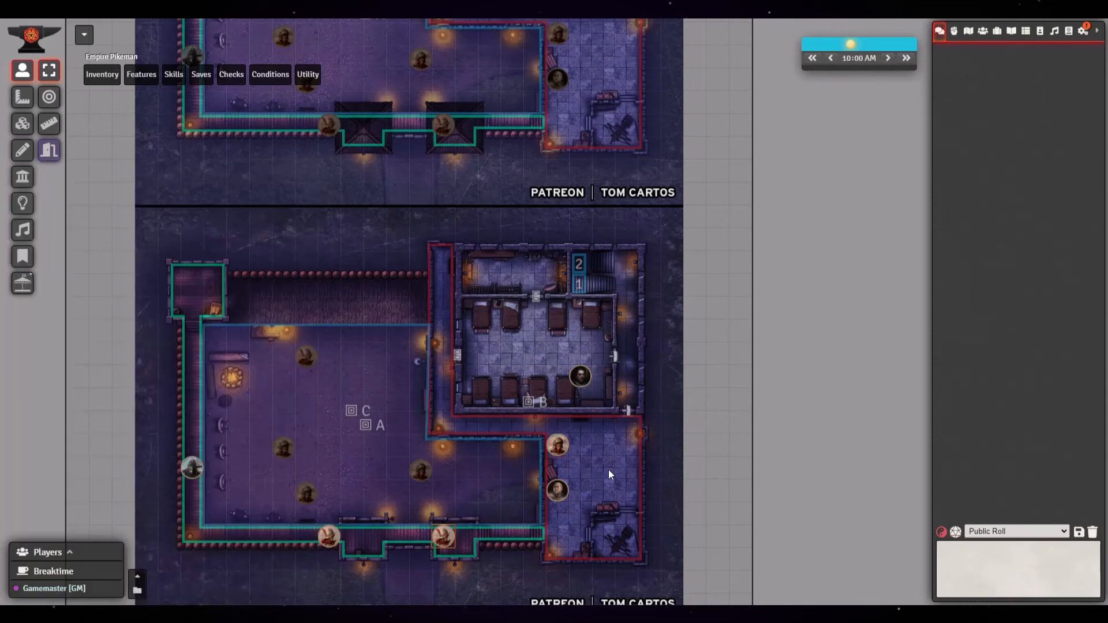
{"action": "mouse_move", "coordinate": [524, 485]}
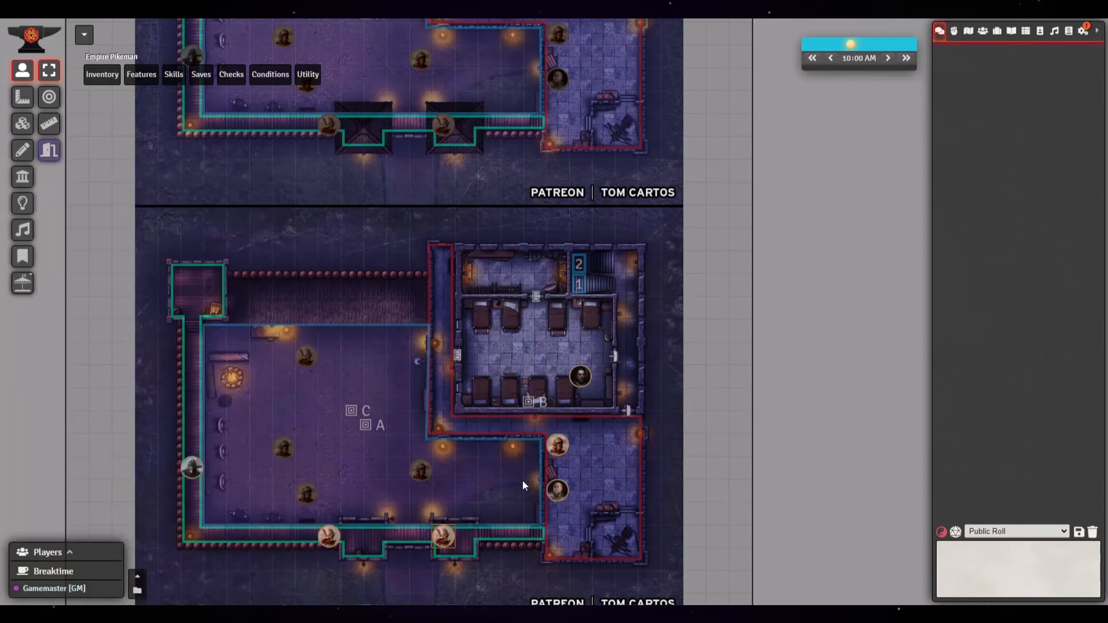
{"action": "mouse_move", "coordinate": [429, 419]}
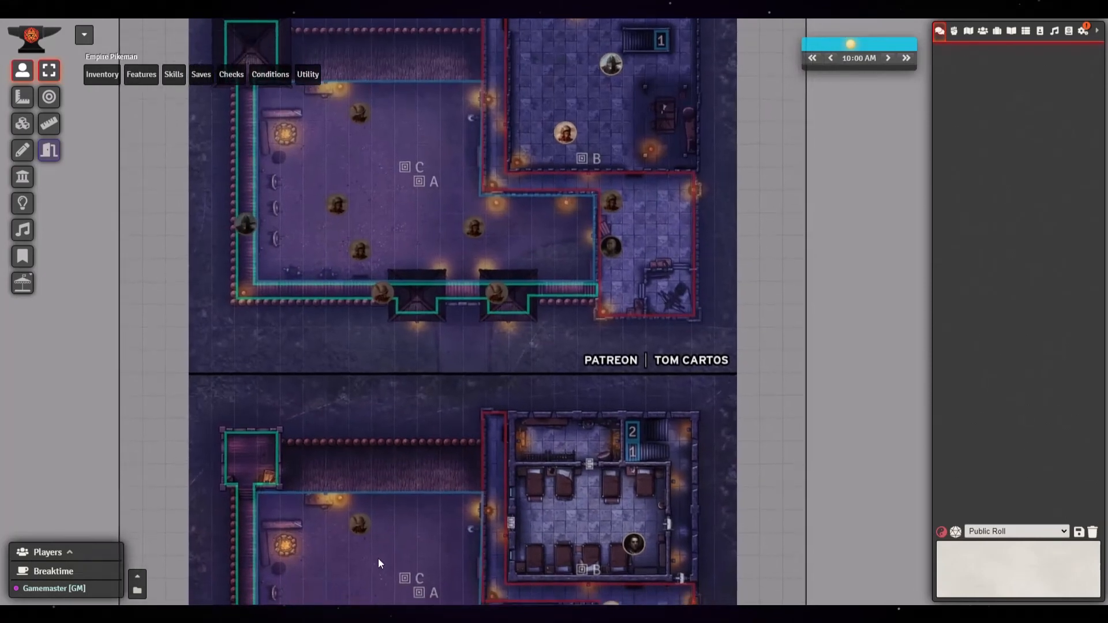
{"action": "scroll", "scroll_direction": "down", "scroll_amount": 3}
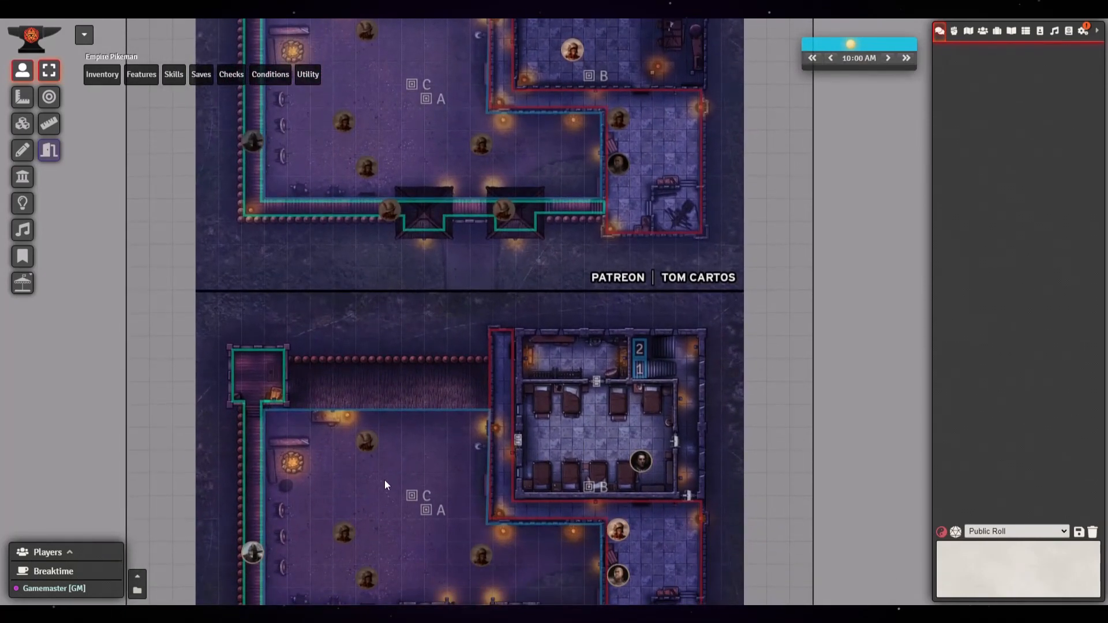